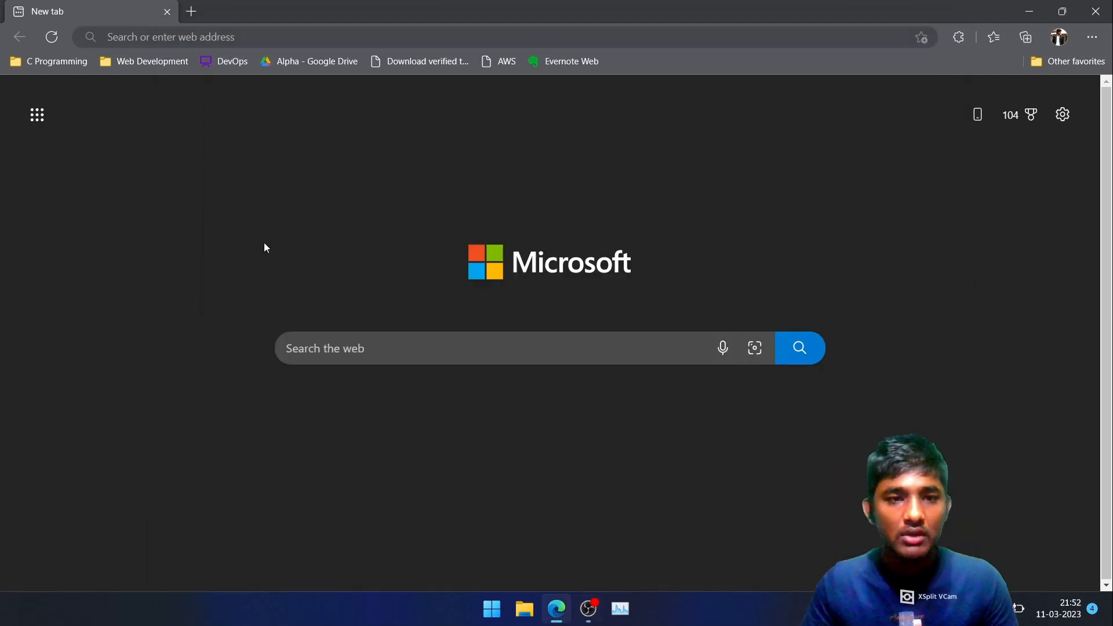
Search for Git and open git-scm.com's Download for Windows page
text(git)
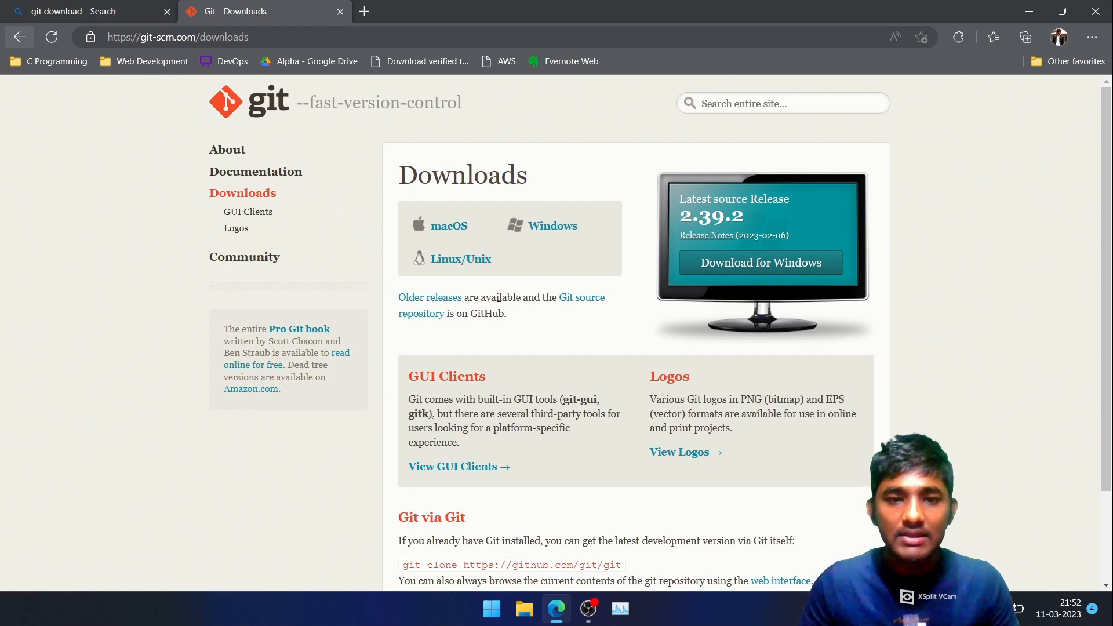
mouse_move(459, 258)
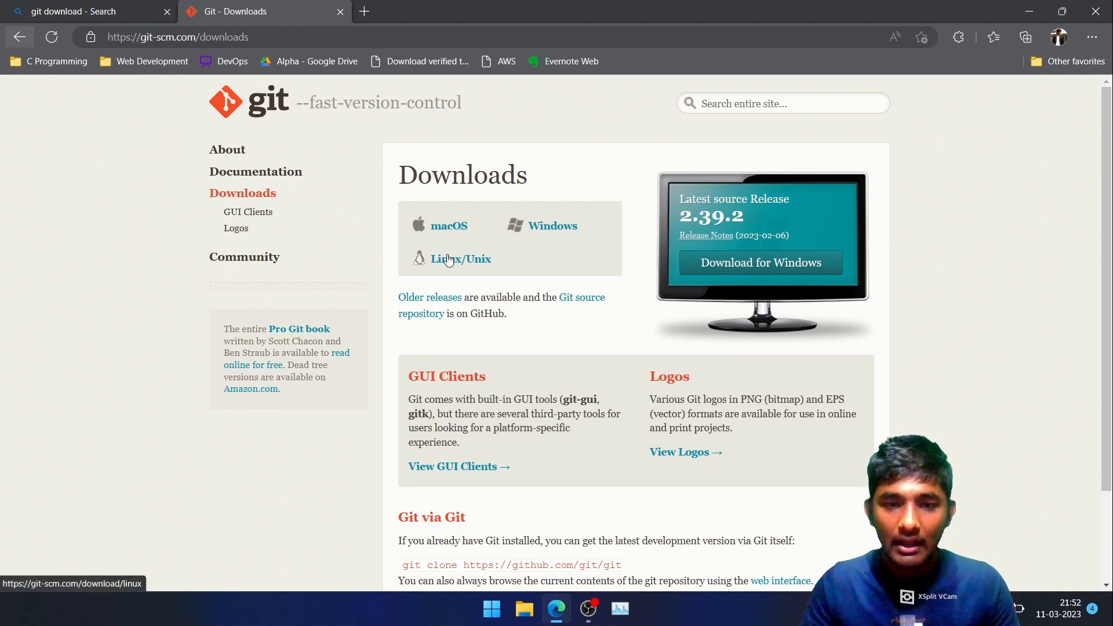
mouse_move(607, 243)
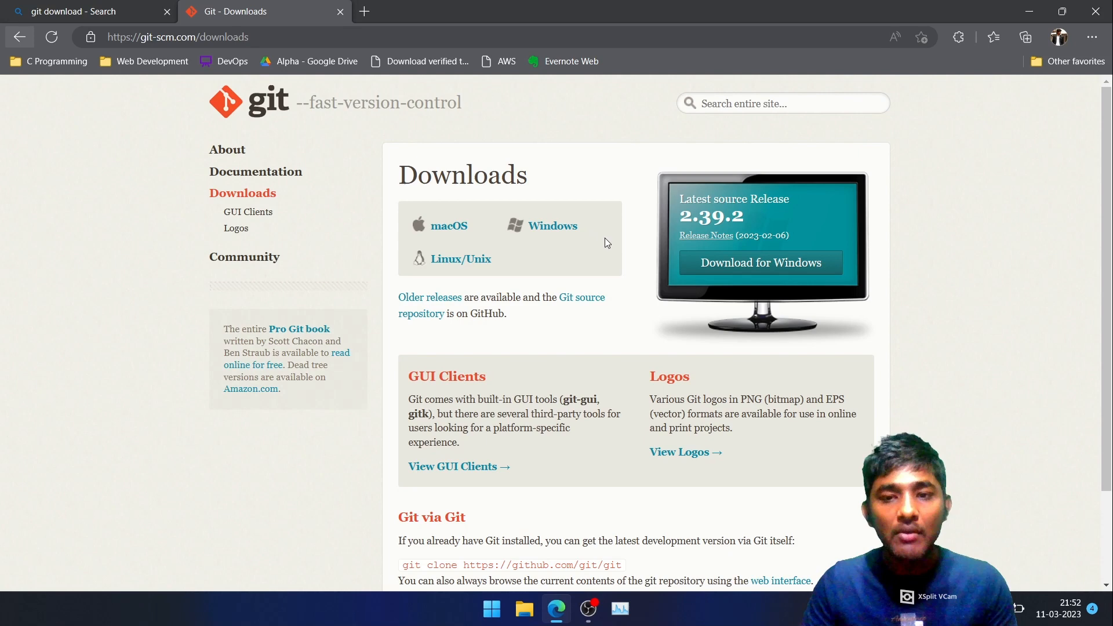
click(759, 263)
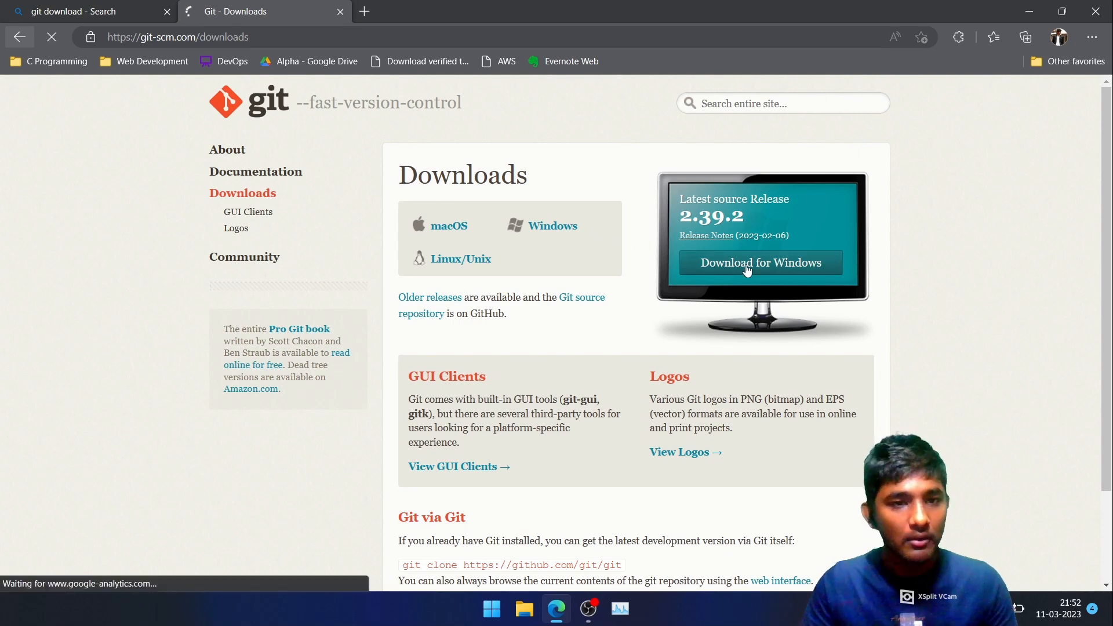
click(760, 263)
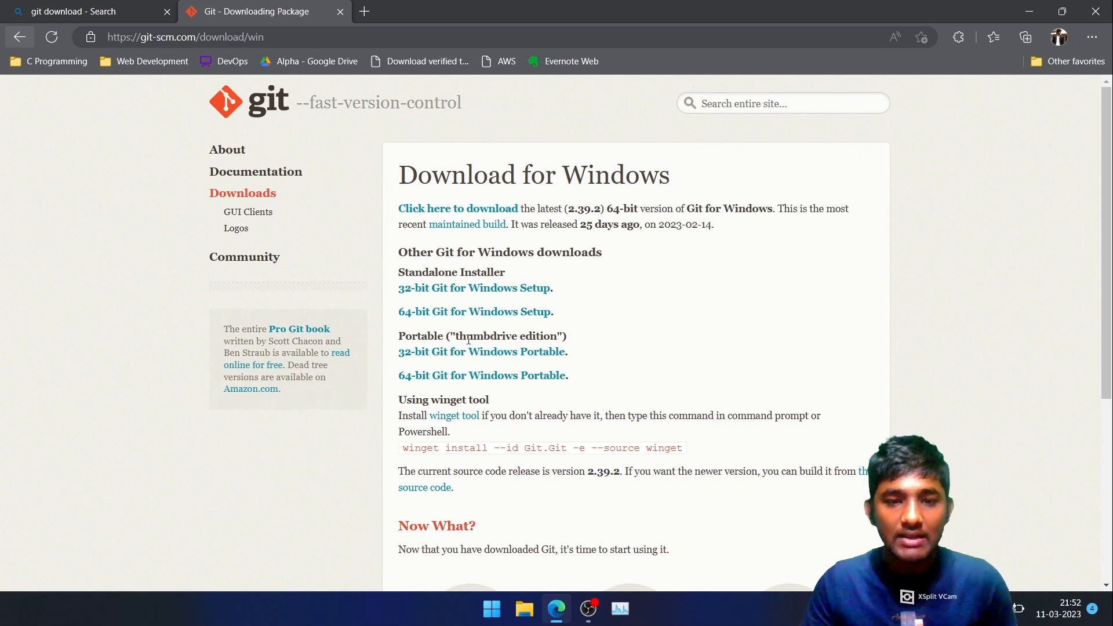
Download the 64-bit standalone installer Git-2.39.2-64-bit.exe and check the Edge downloads
click(473, 312)
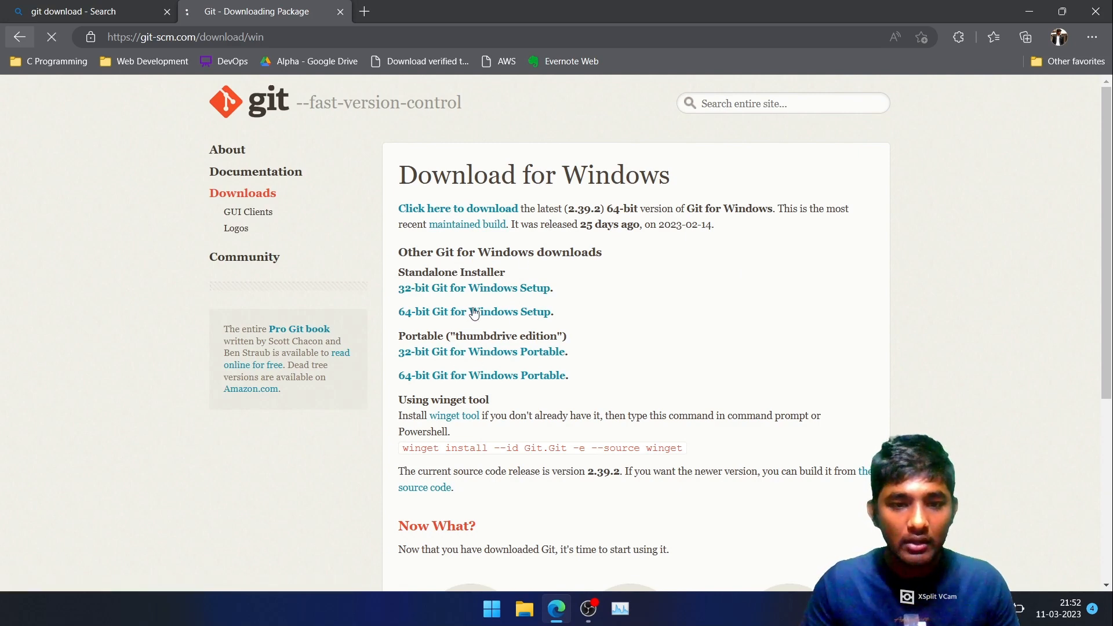
click(1024, 37)
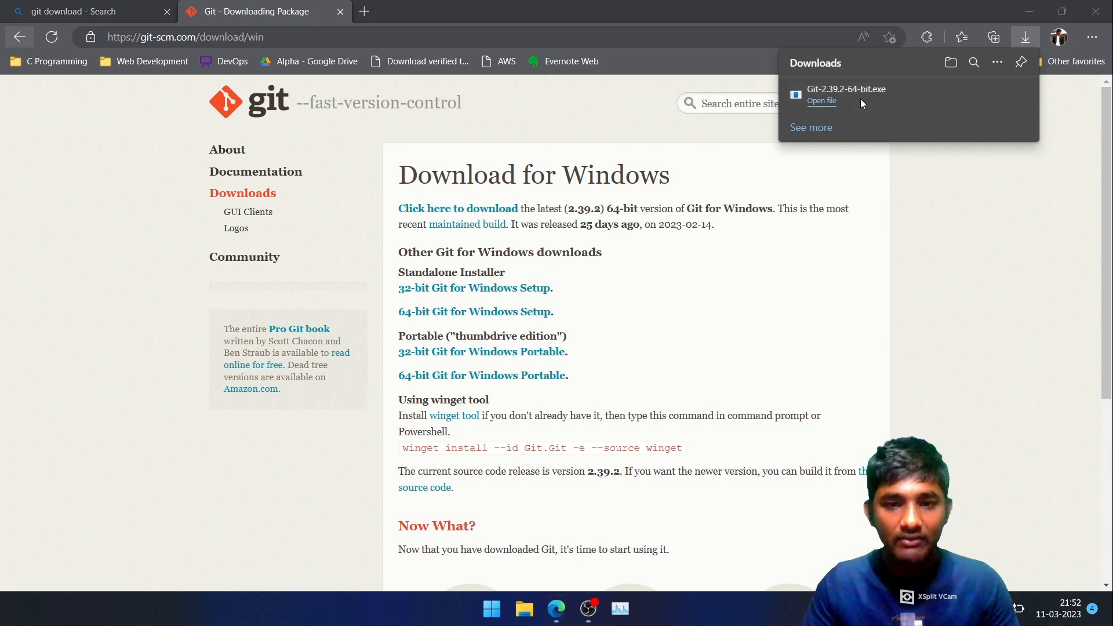
mouse_move(783, 468)
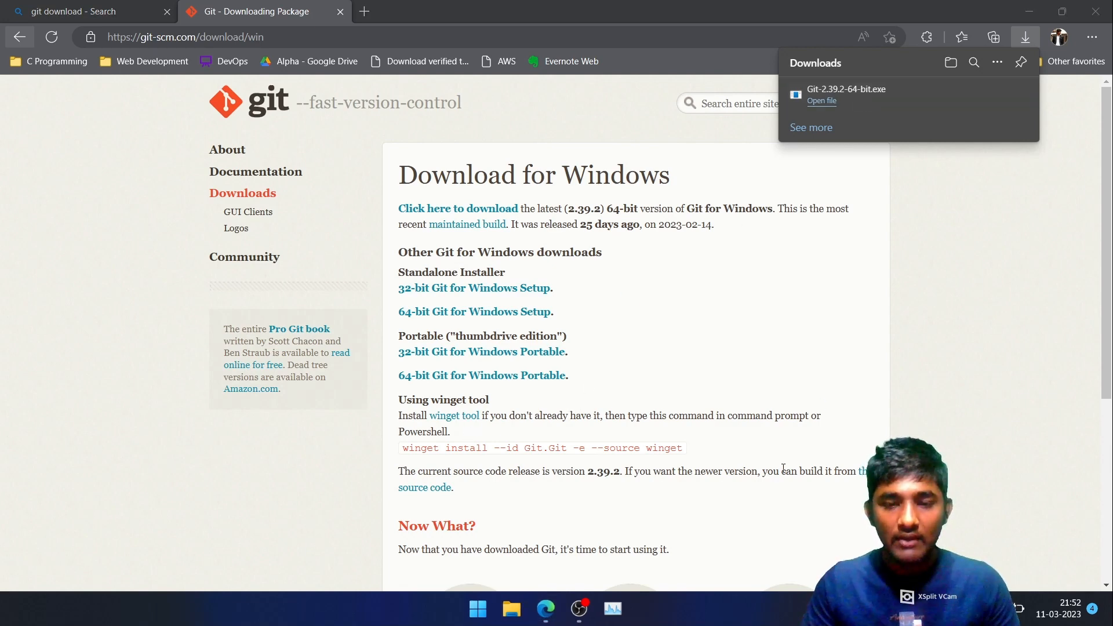
Run Git-2.39.2-64-bit.exe, accept the license and keep C:\Program Files\Git as destination
click(821, 100)
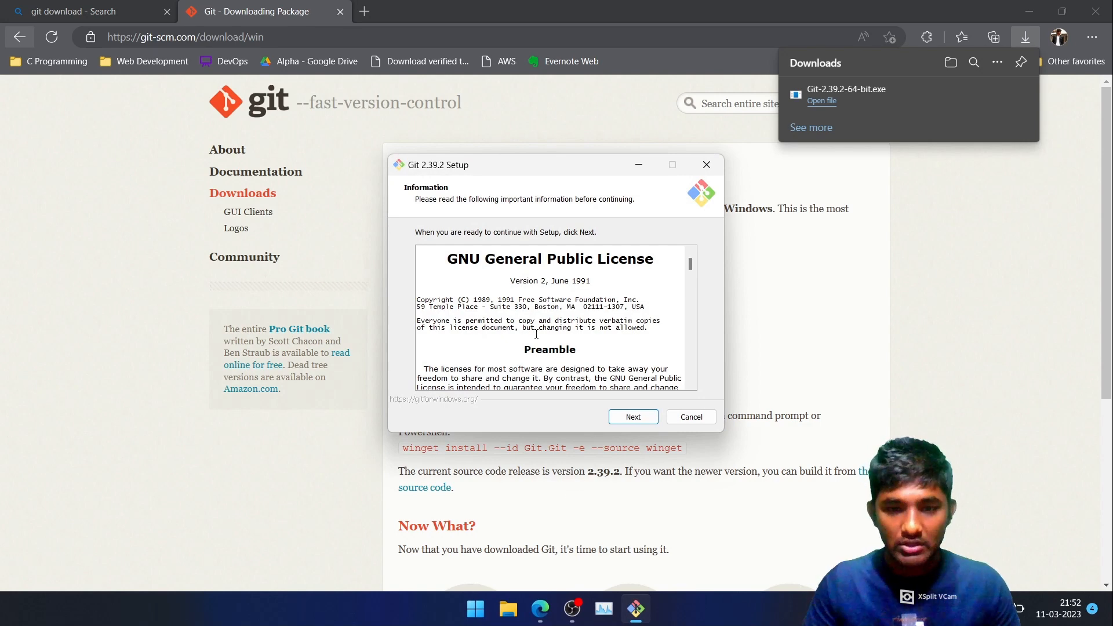
scroll(down, 3)
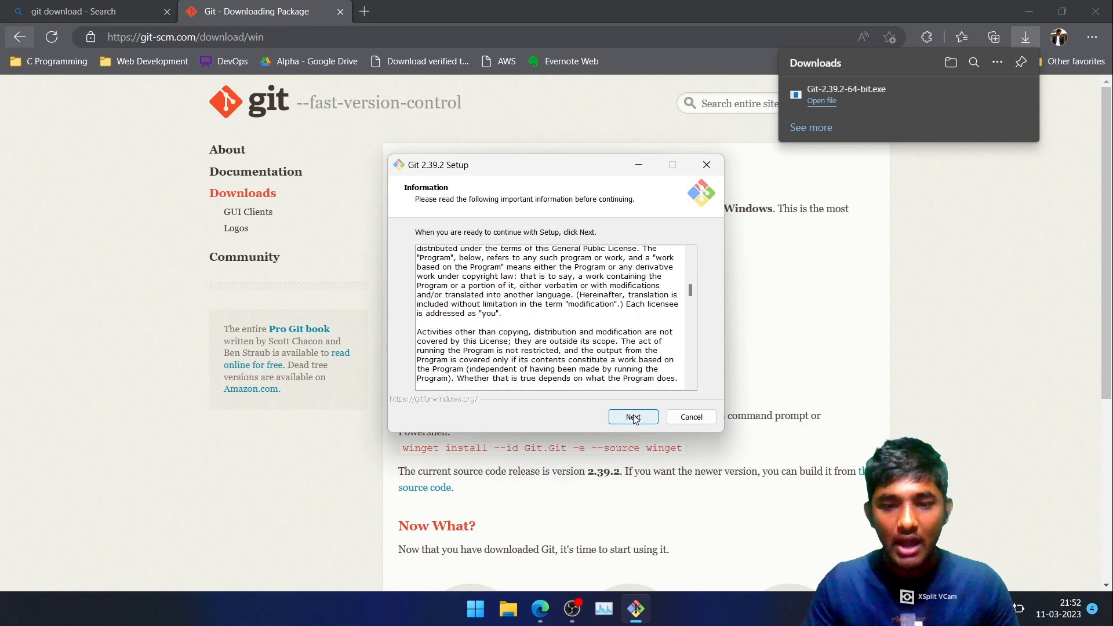
click(632, 417)
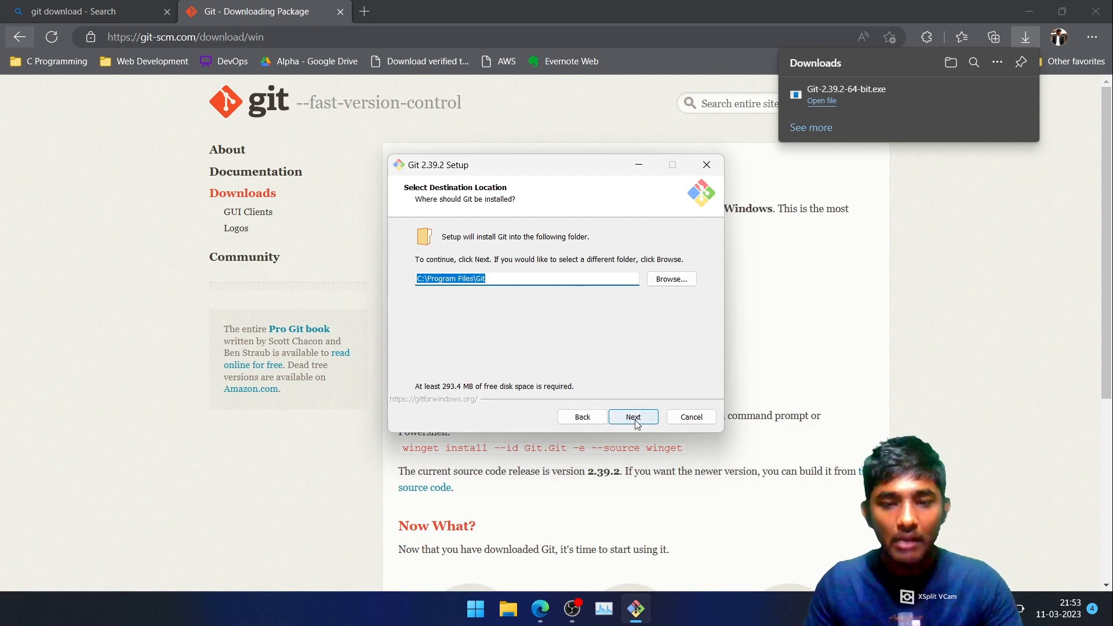
click(632, 417)
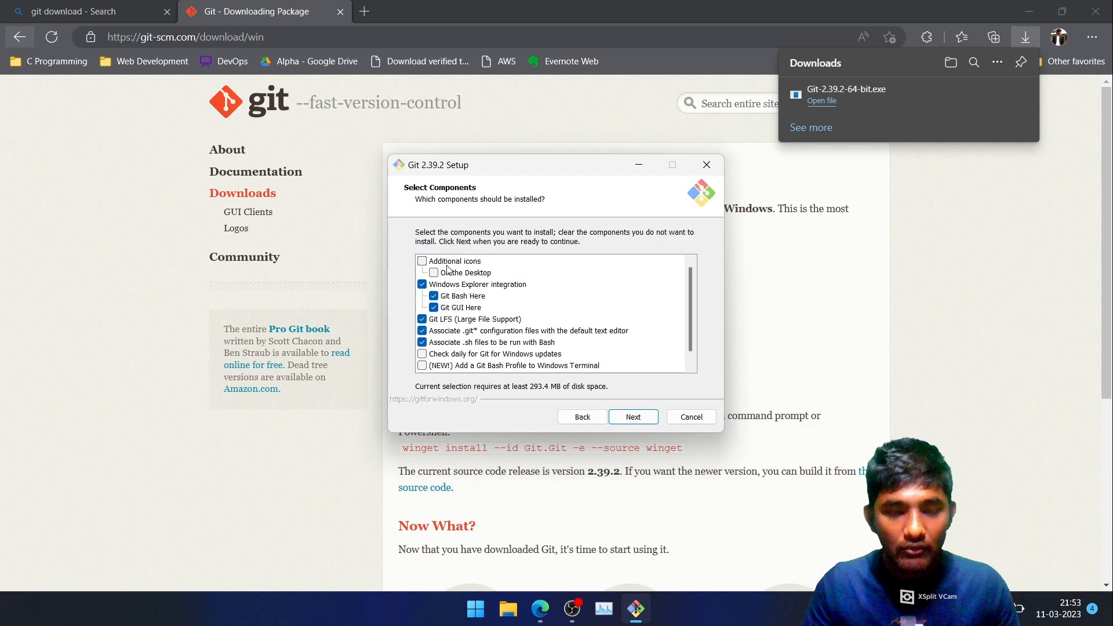
mouse_move(442, 285)
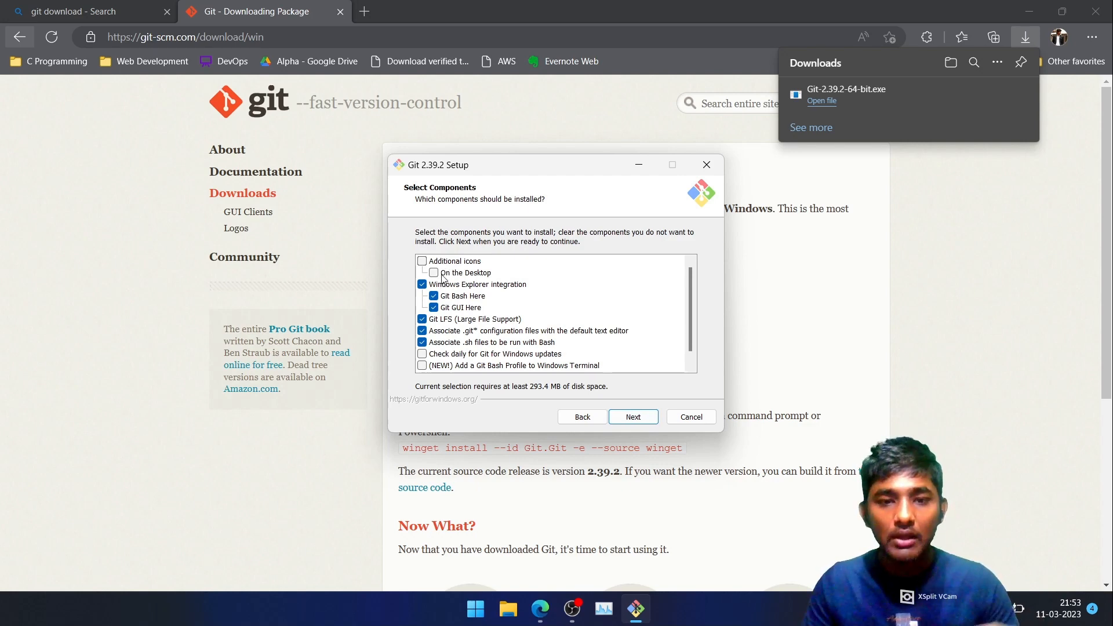
Add a desktop icon; keep default Start Menu, branch, PATH, OpenSSL and Credential Manager options
click(433, 272)
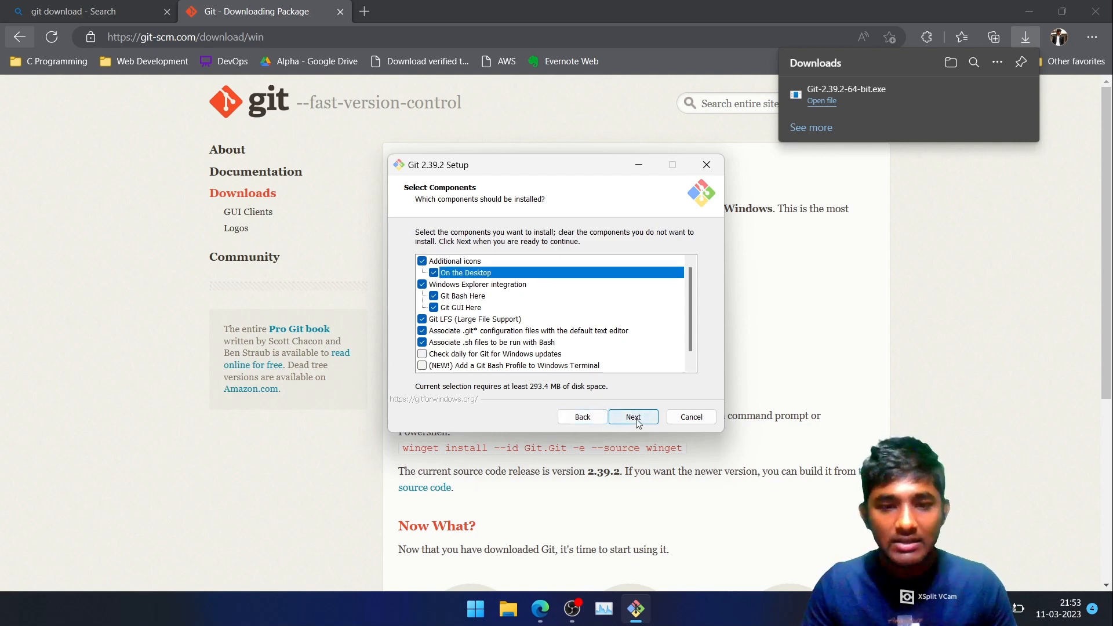
click(632, 417)
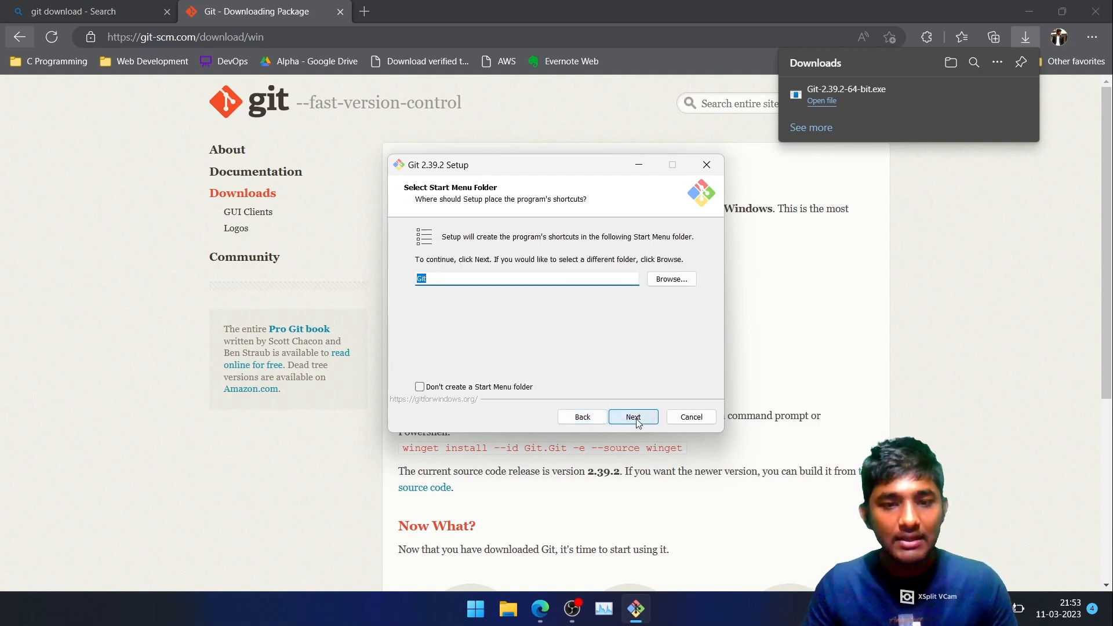
click(632, 417)
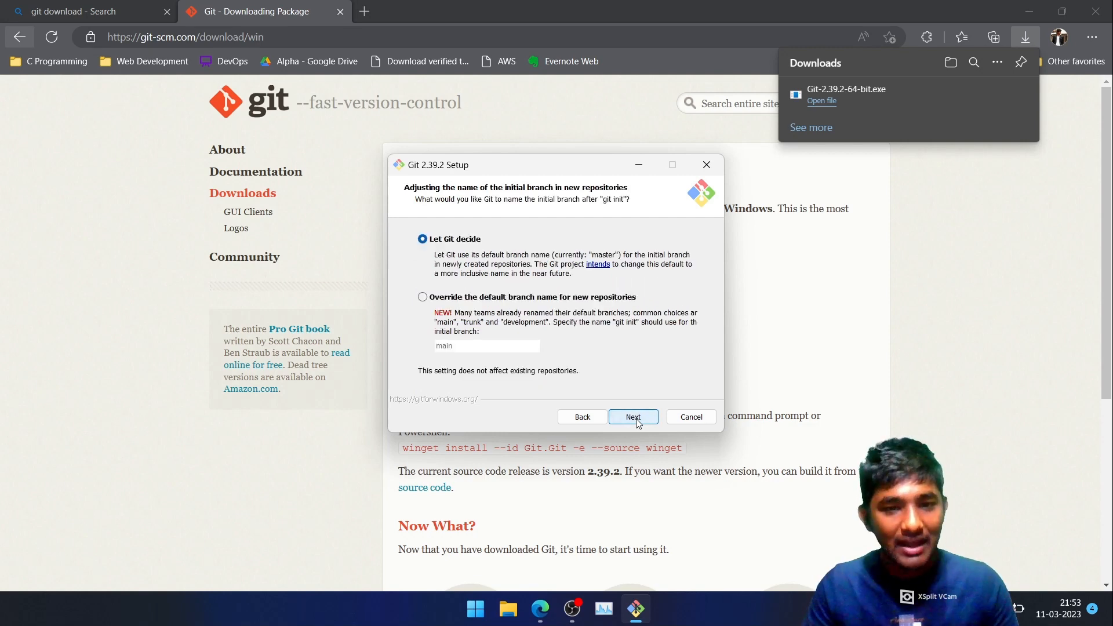
click(632, 417)
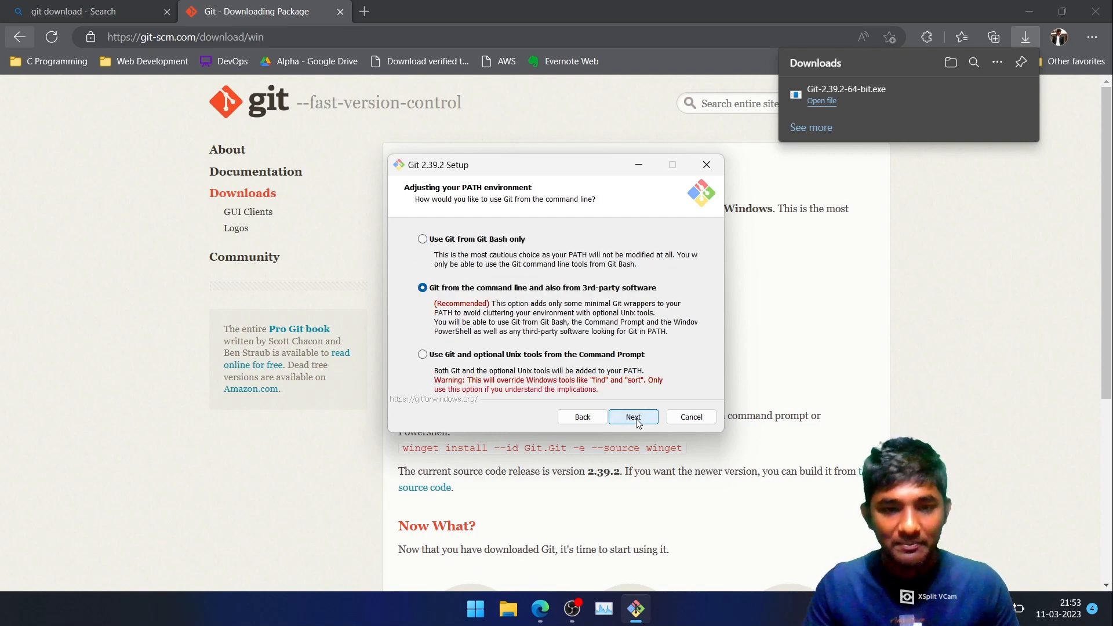
click(631, 417)
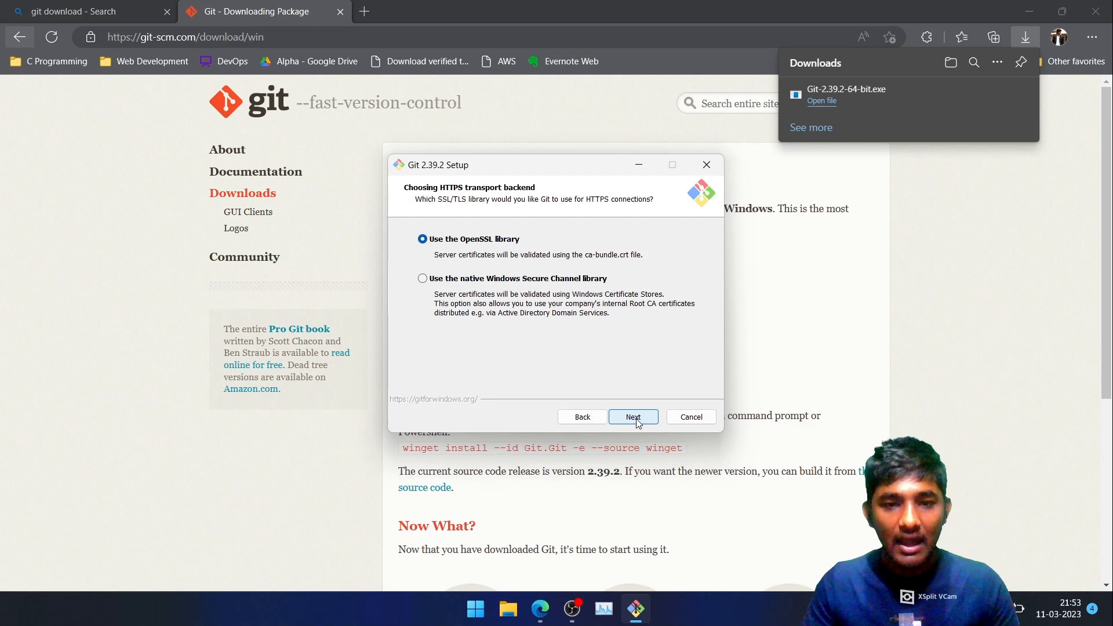
click(632, 416)
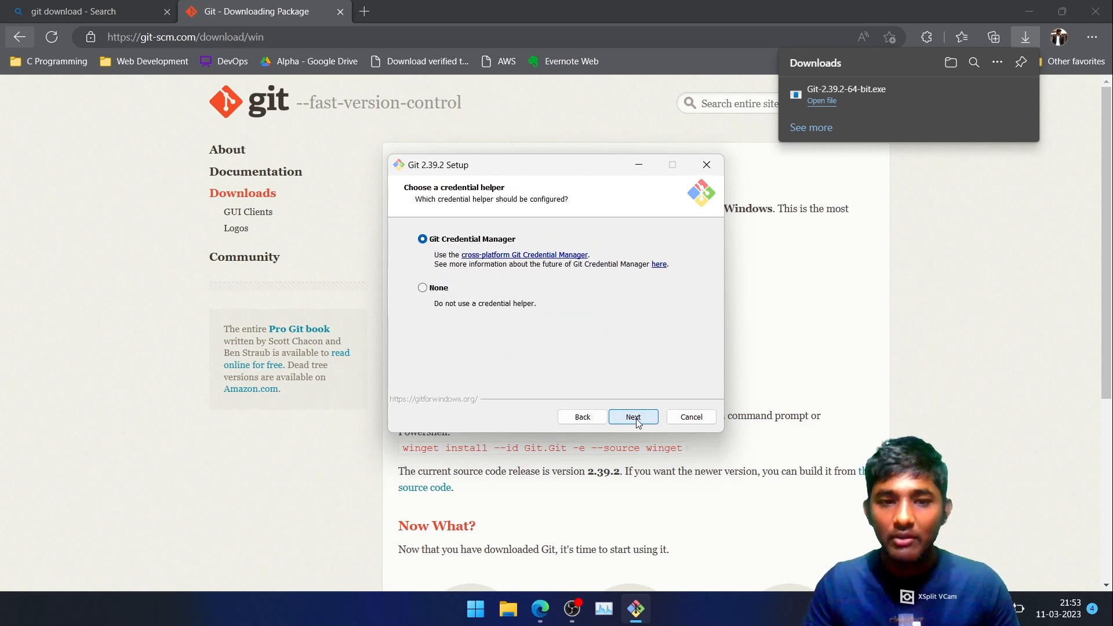
click(632, 417)
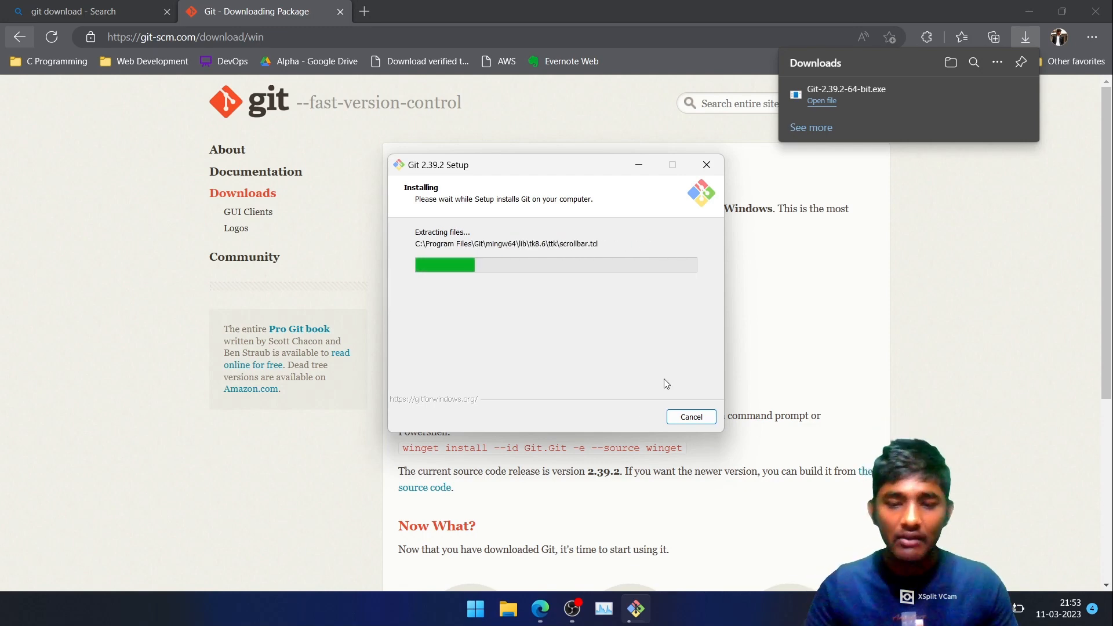
Accept the remaining default options and let Git 2.39.2 install to the Completing page
click(570, 608)
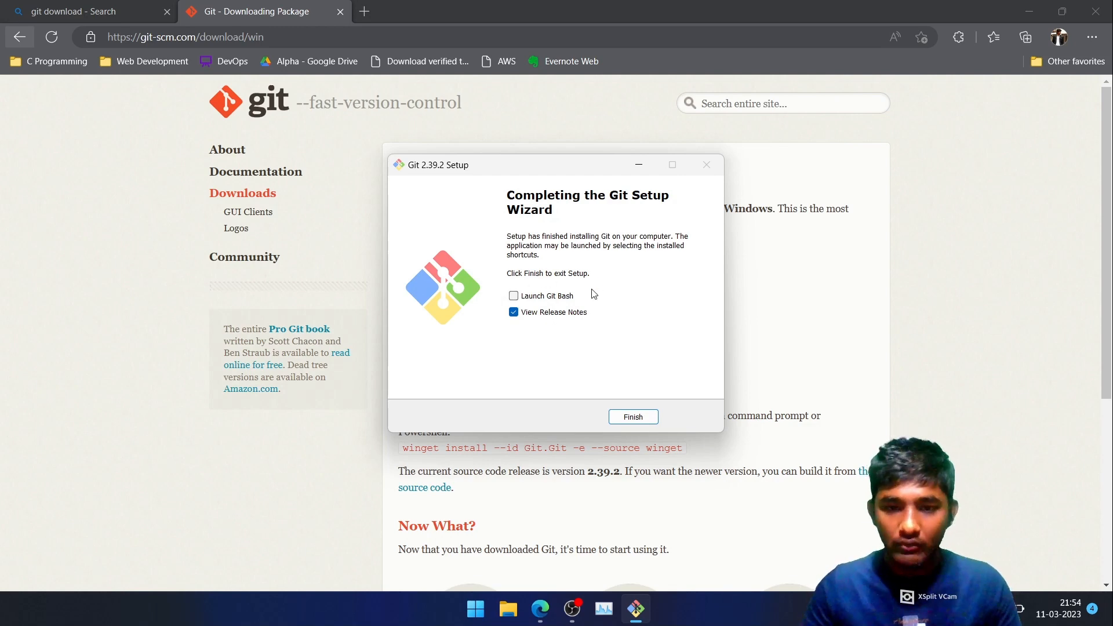
Finish setup launching Git Bash instead of release notes, and maximize the MINGW64 window
click(513, 296)
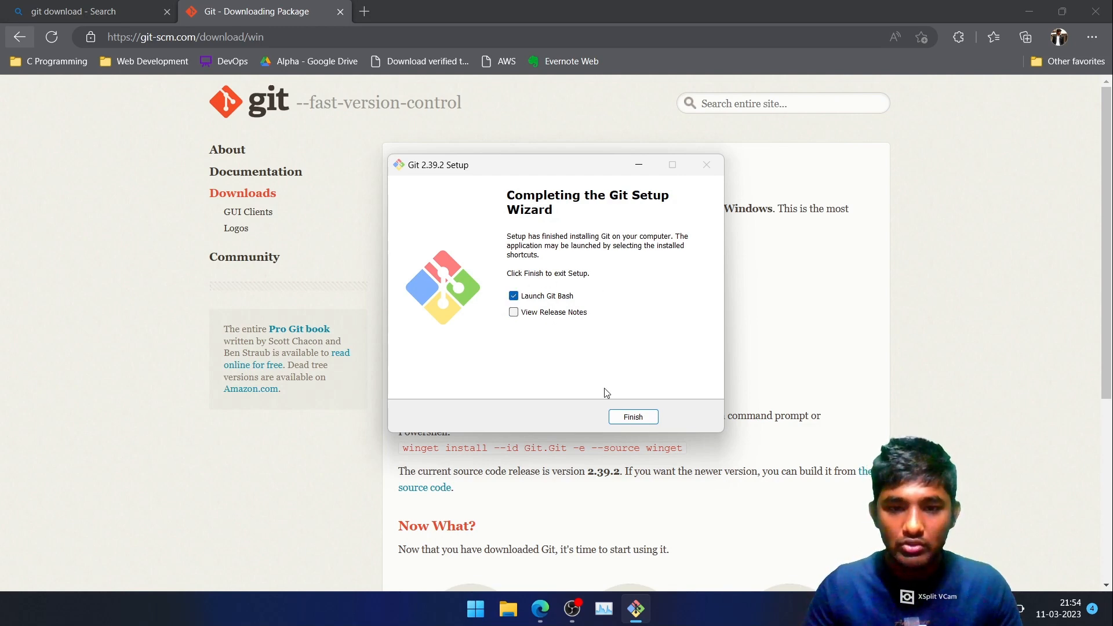
click(631, 416)
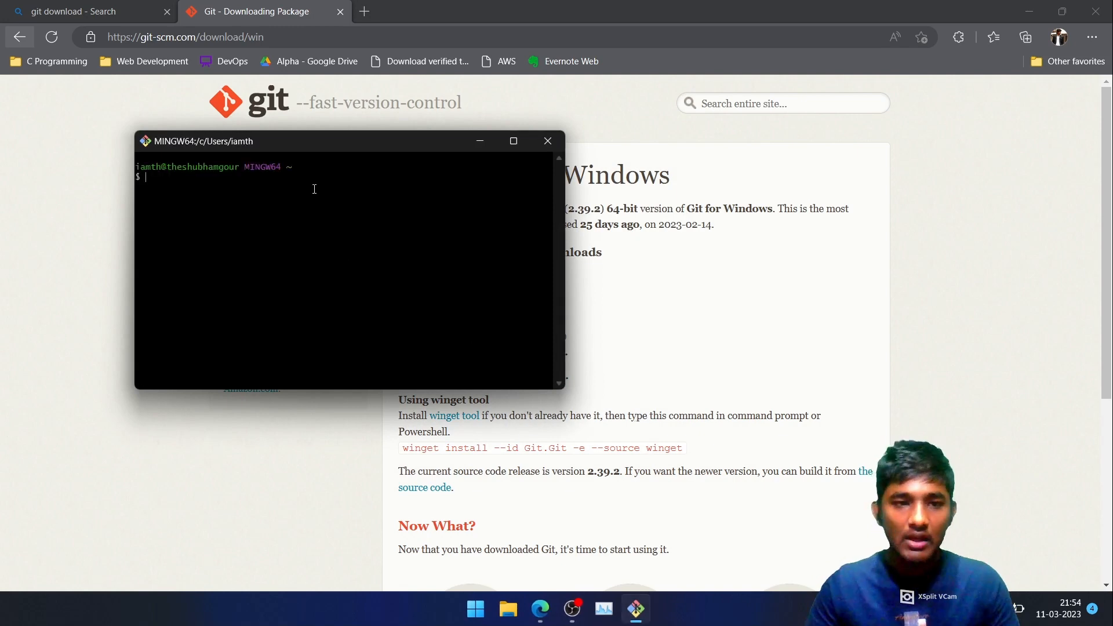
click(513, 141)
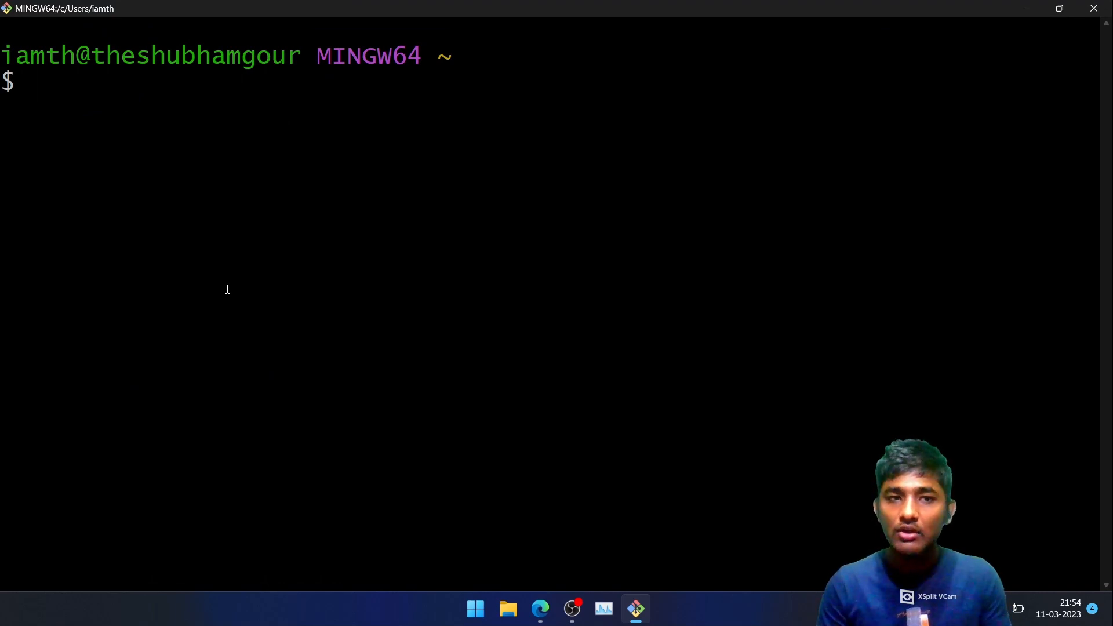
Run 'git --version' showing 2.39.2.windows.1, then minimize the Git Bash terminal
text(git)
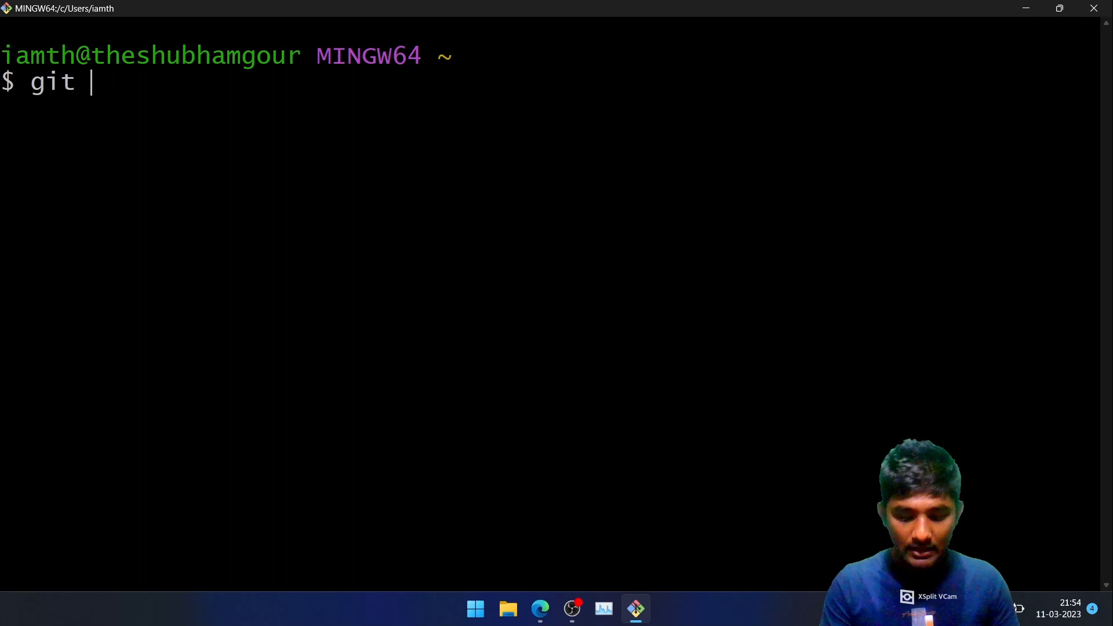
text(--versio)
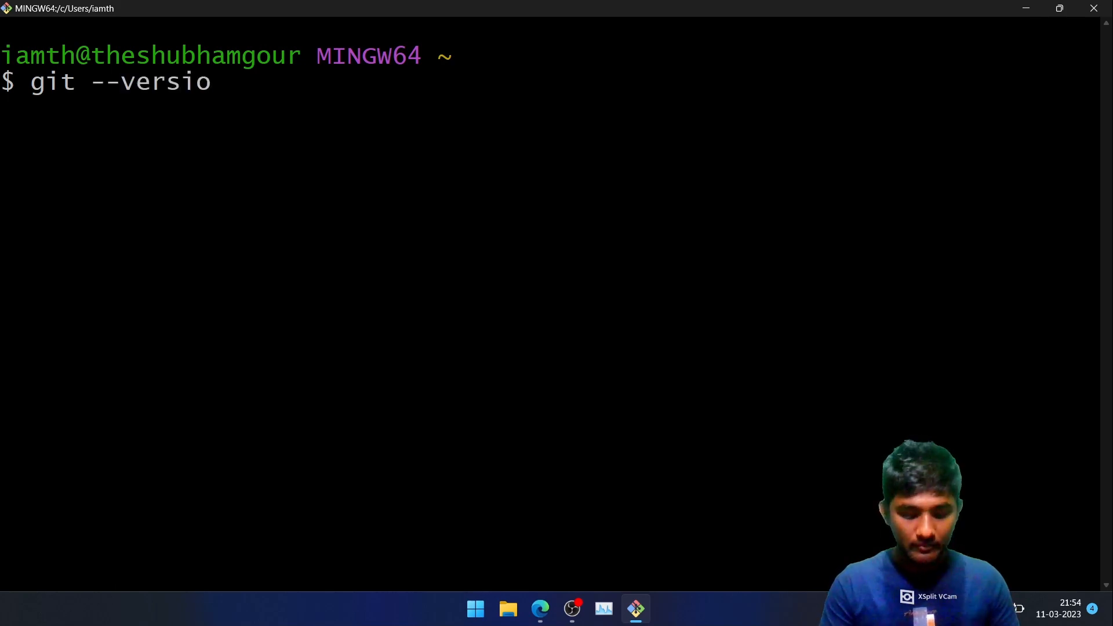
key(Return)
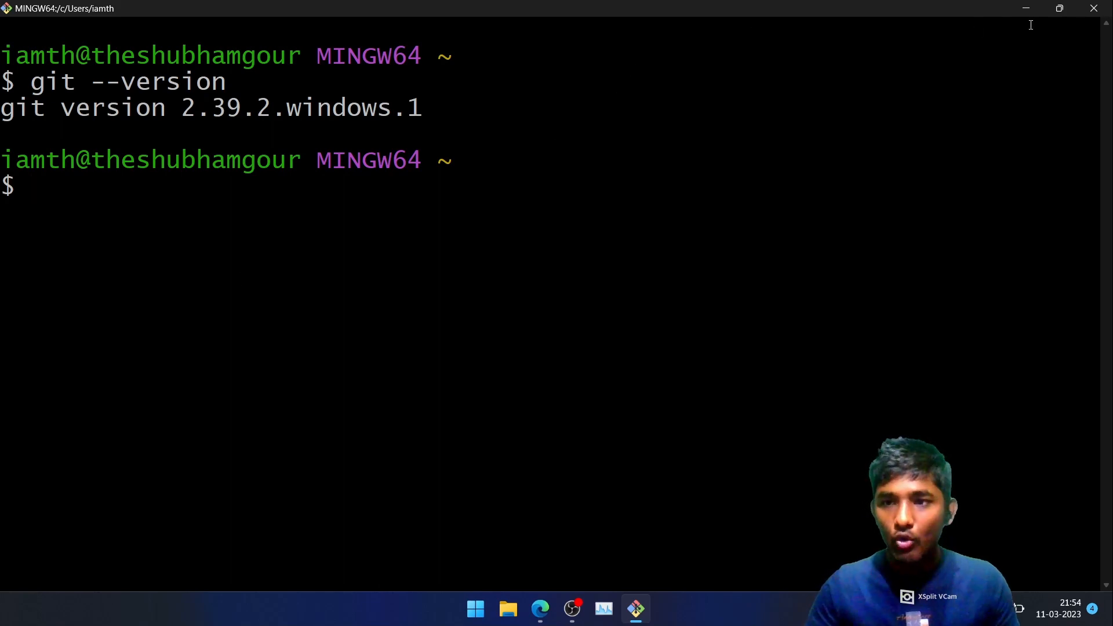
click(556, 608)
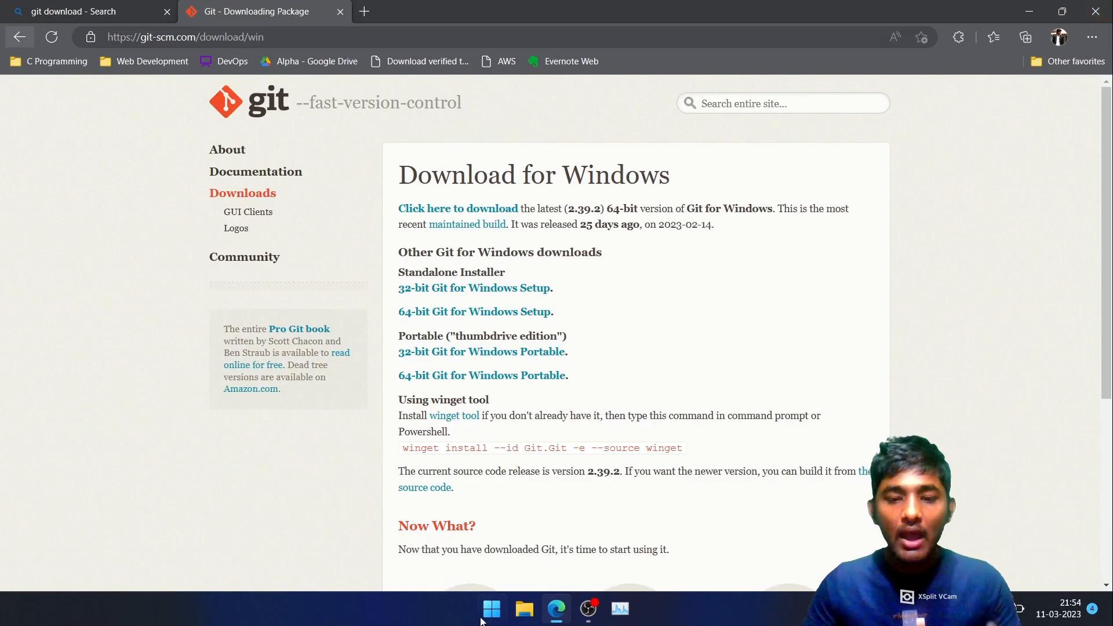
click(588, 609)
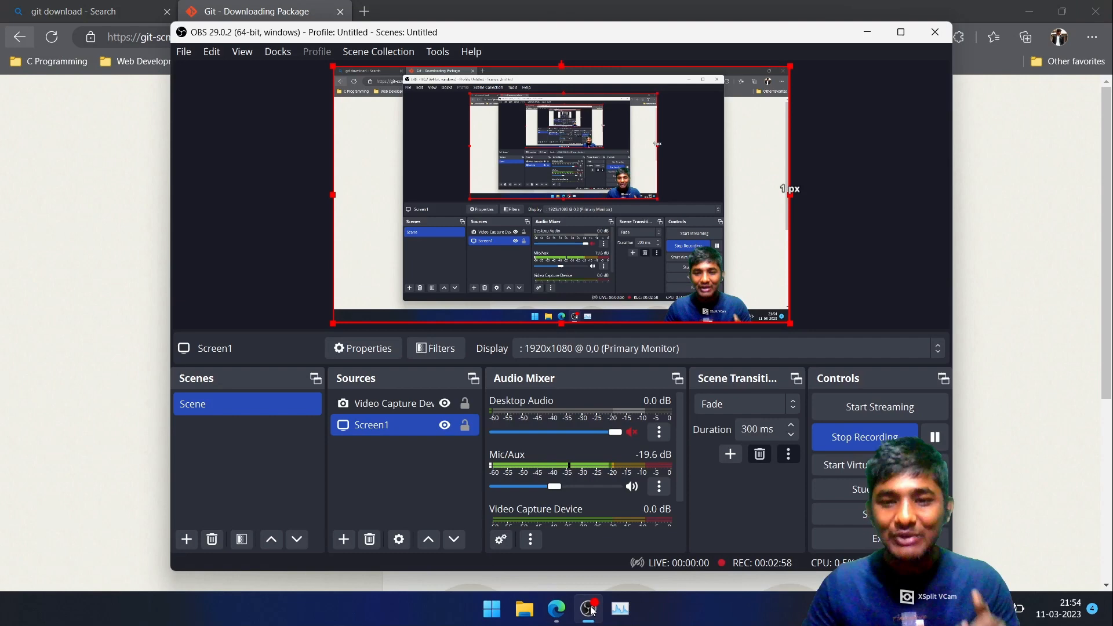